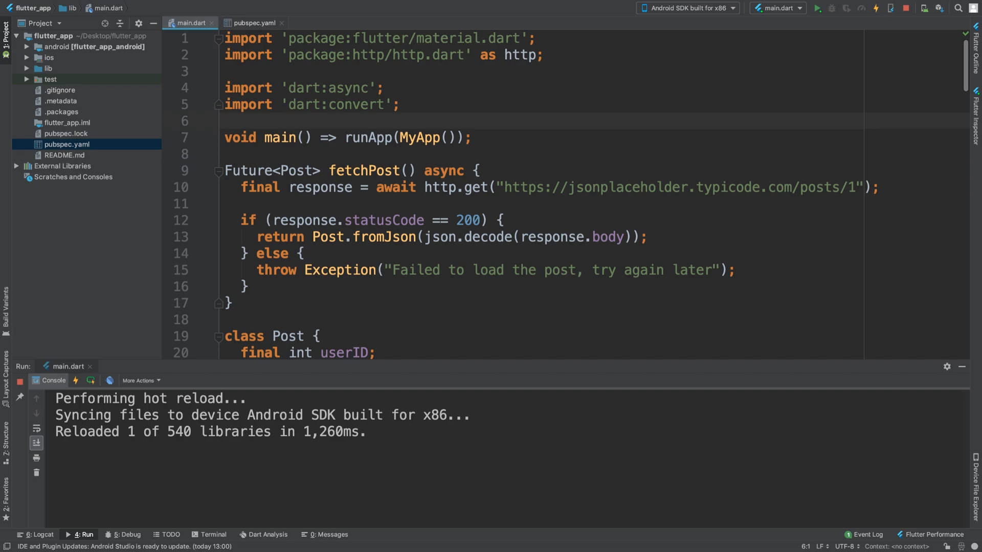
Add import 'dart:io'; and move the http.get URL onto its own line, leaving a new argument line
{"action": "left_click_drag", "start_coordinate": [458, 187], "coordinate": [877, 187]}
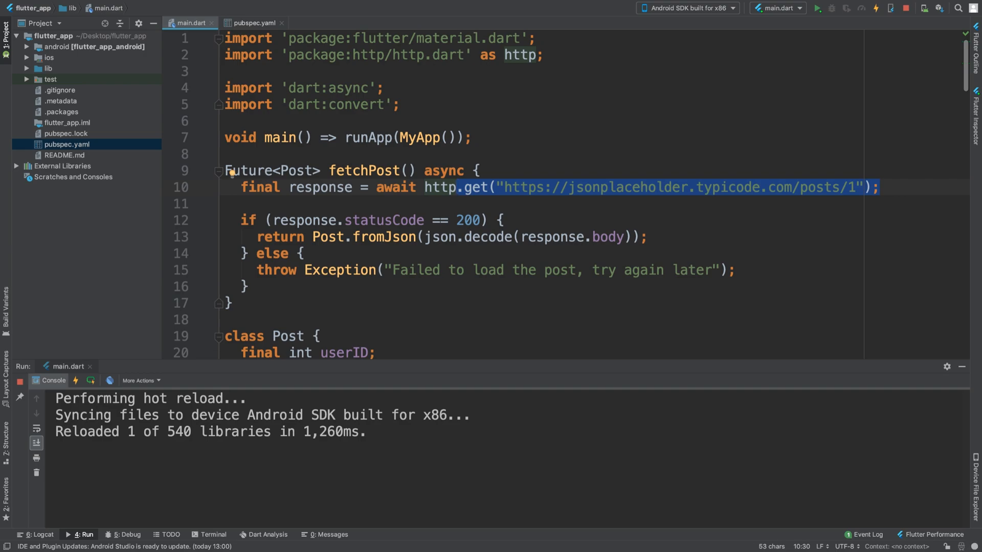
{"action": "type", "text": "impor"}
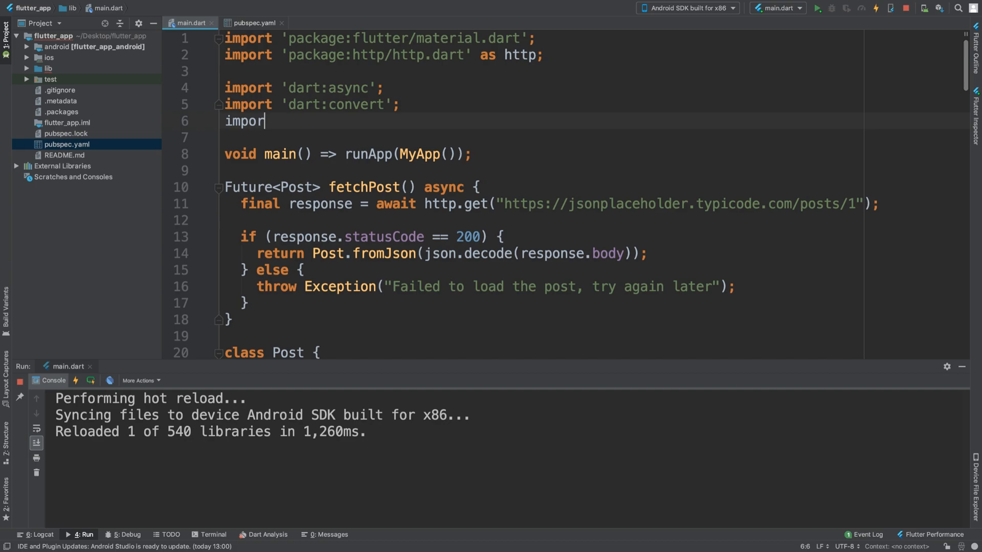
{"action": "type", "text": "t 'dart"}
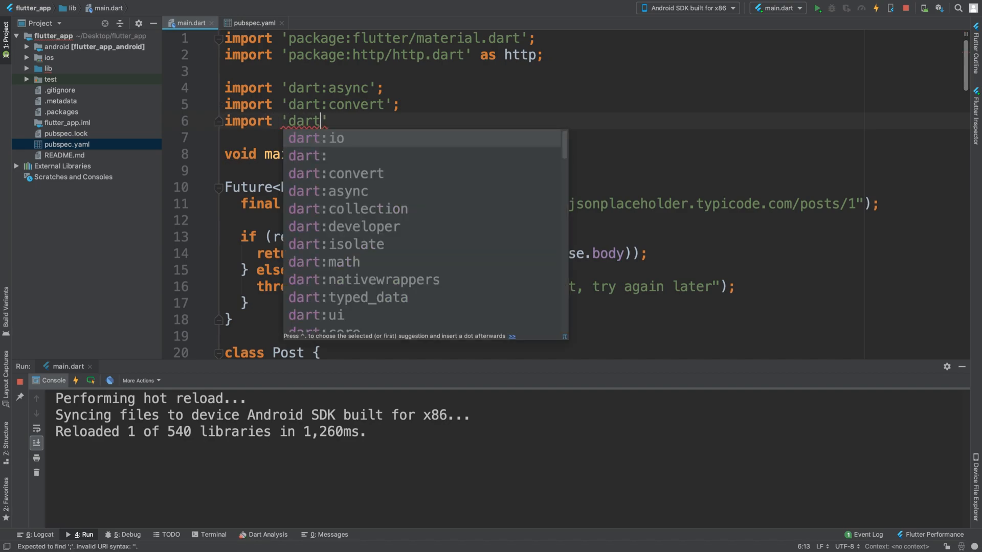
{"action": "left_click", "coordinate": [315, 138]}
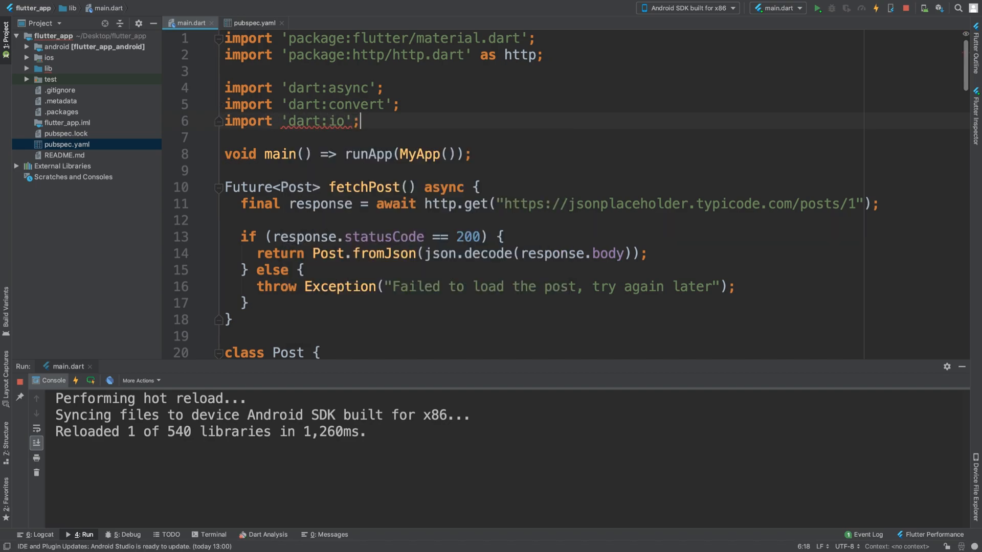
{"action": "key", "text": "Enter"}
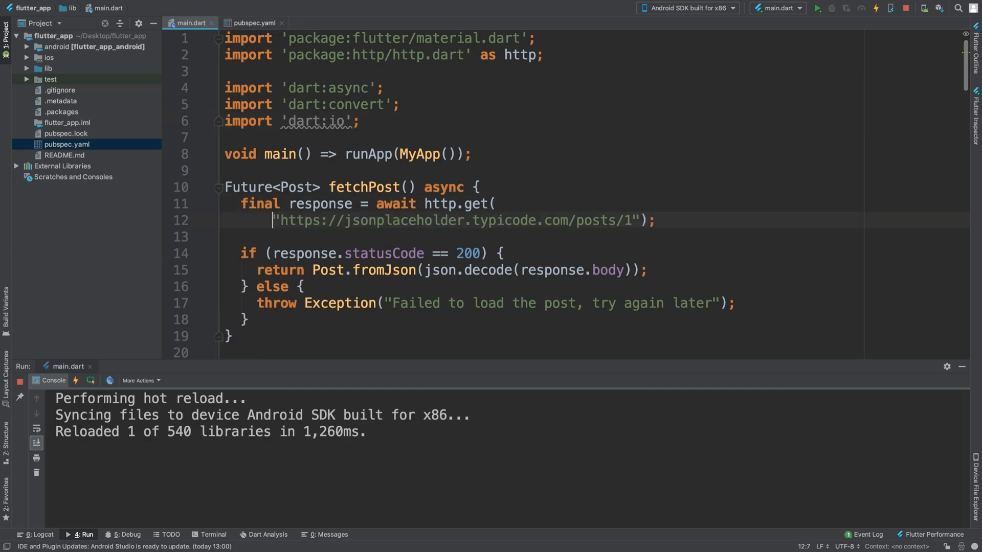
{"action": "type", "text": ","}
{"action": "key", "text": "Enter"}
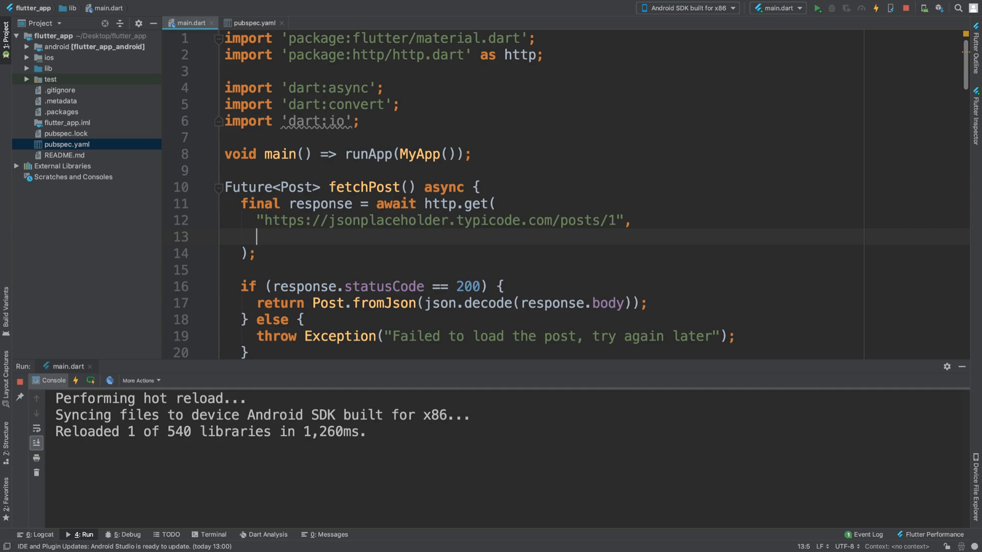
Pass headers: {HttpHeaders.authorizationHeader: "Basic api token"} to the http.get call
{"action": "type", "text": "headers:"}
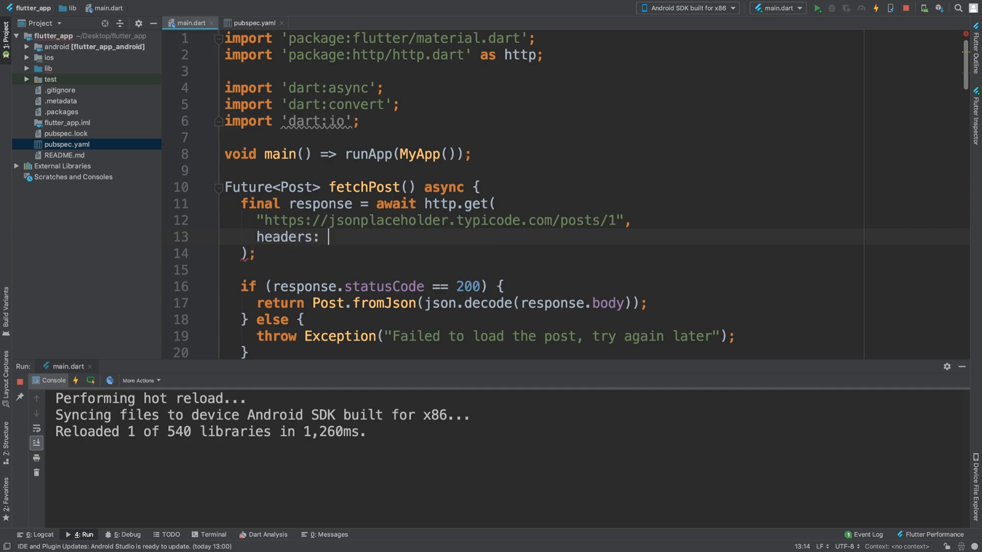
{"action": "type", "text": "{H"}
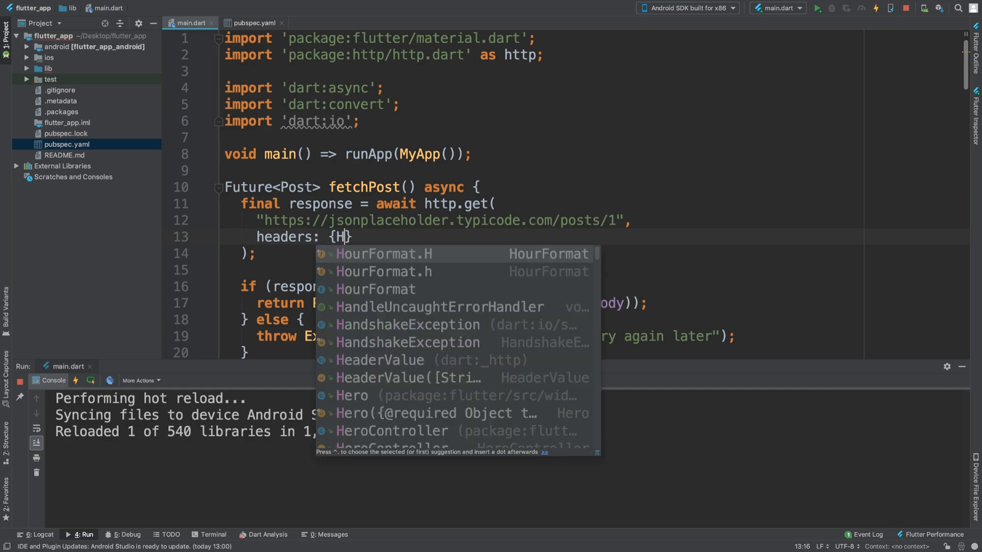
{"action": "type", "text": "ttpHeaders"}
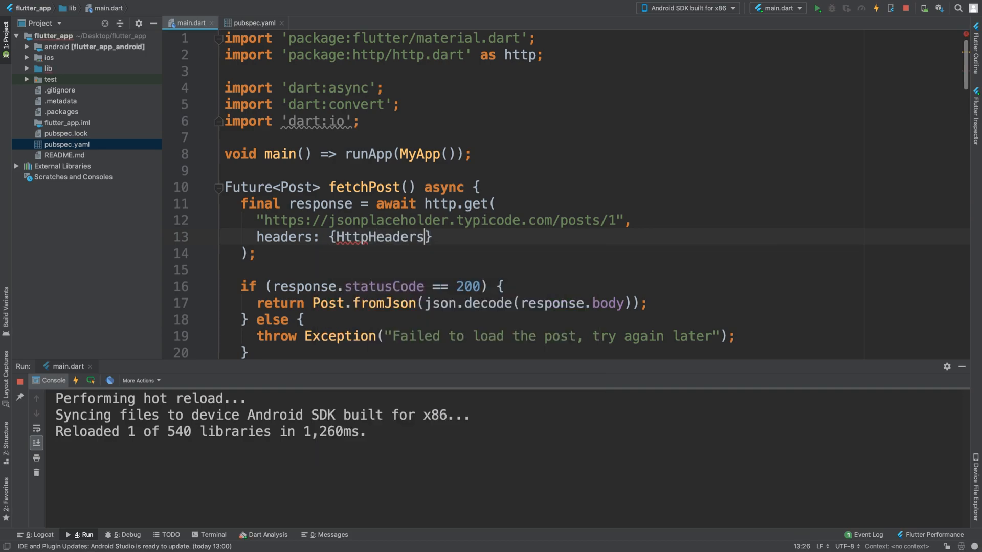
{"action": "type", "text": ".authorizationHeader"}
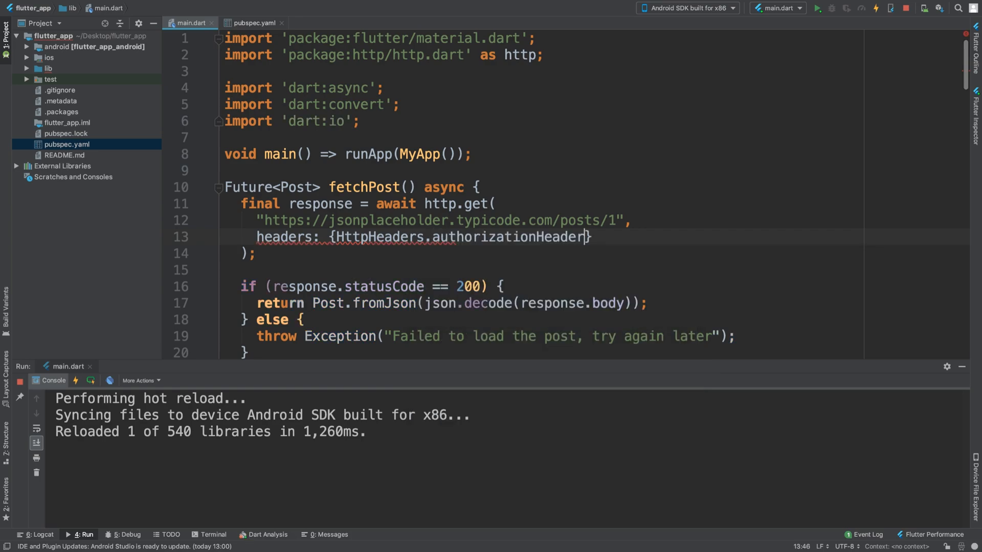
{"action": "type", "text": ": \"\""}
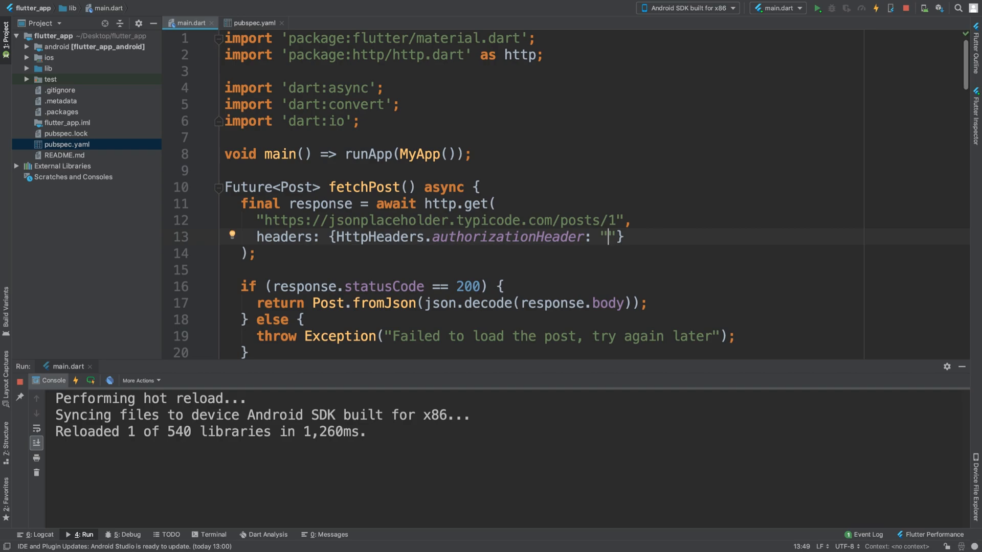
{"action": "type", "text": "Basic api toke"}
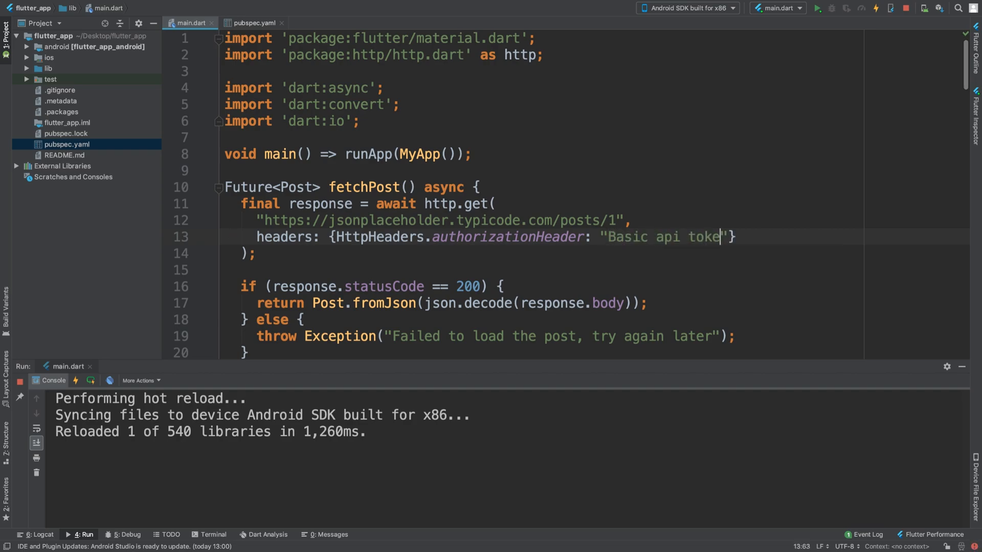
{"action": "type", "text": "n"}
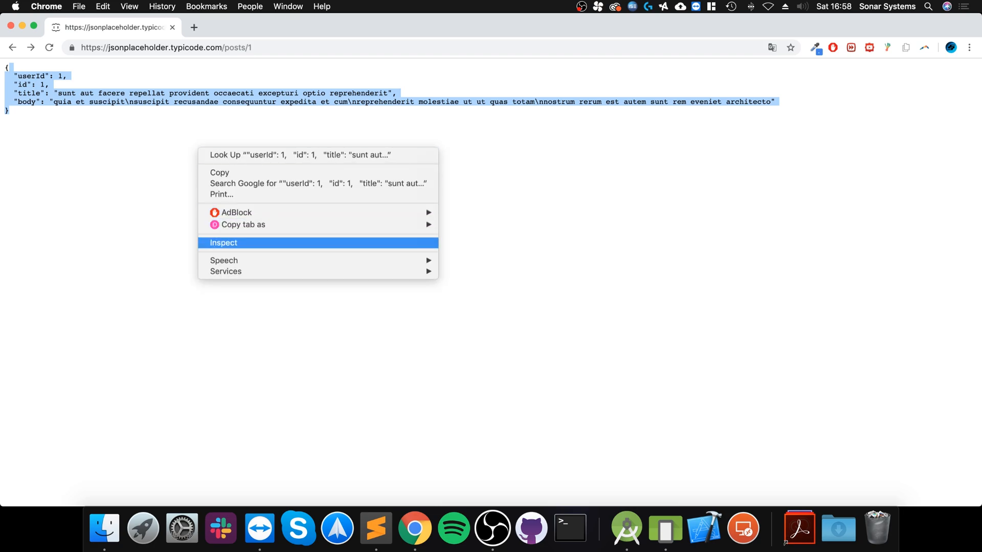
Use Inspect in Chrome to reach the Network panel and select the posts/1 request's details
{"action": "left_click", "coordinate": [223, 243]}
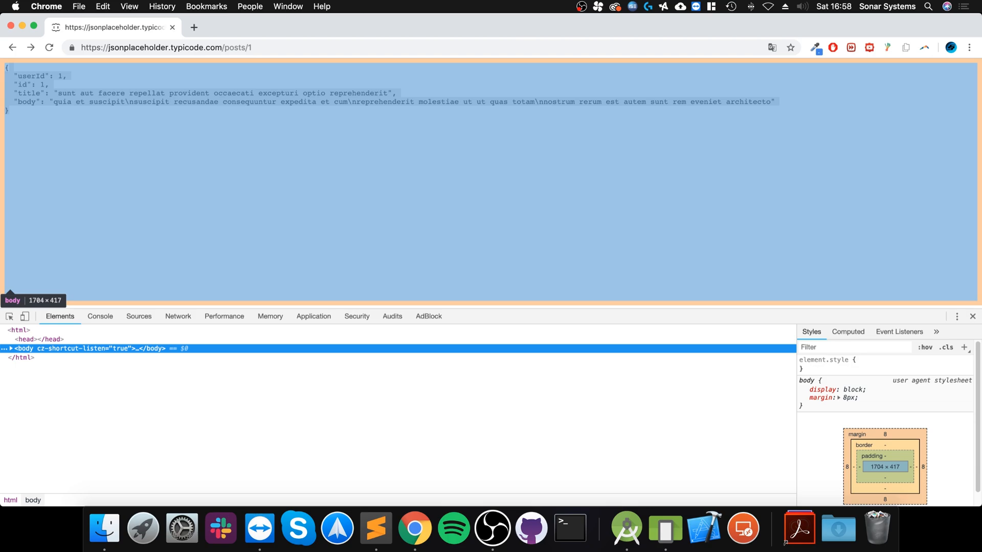
{"action": "left_click", "coordinate": [177, 316]}
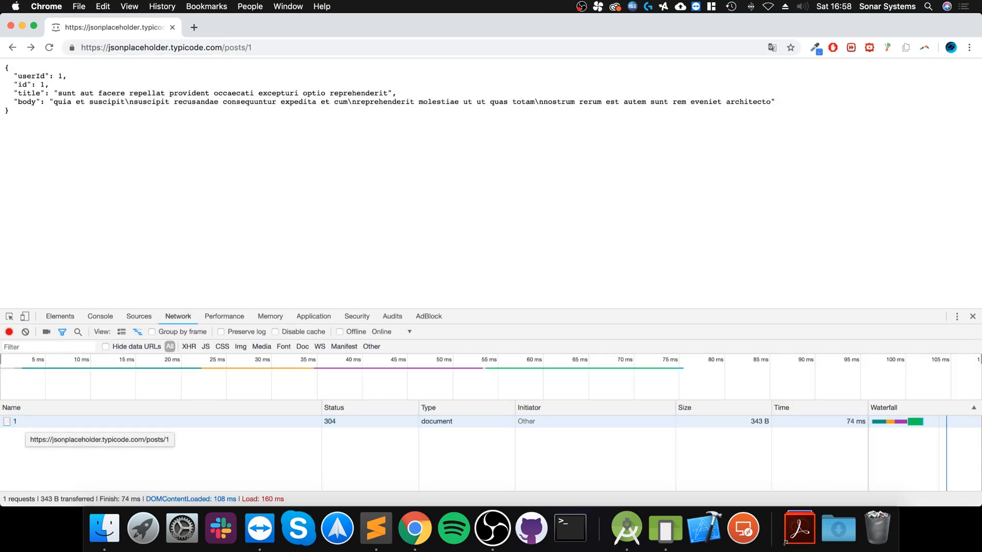
{"action": "left_click", "coordinate": [14, 422]}
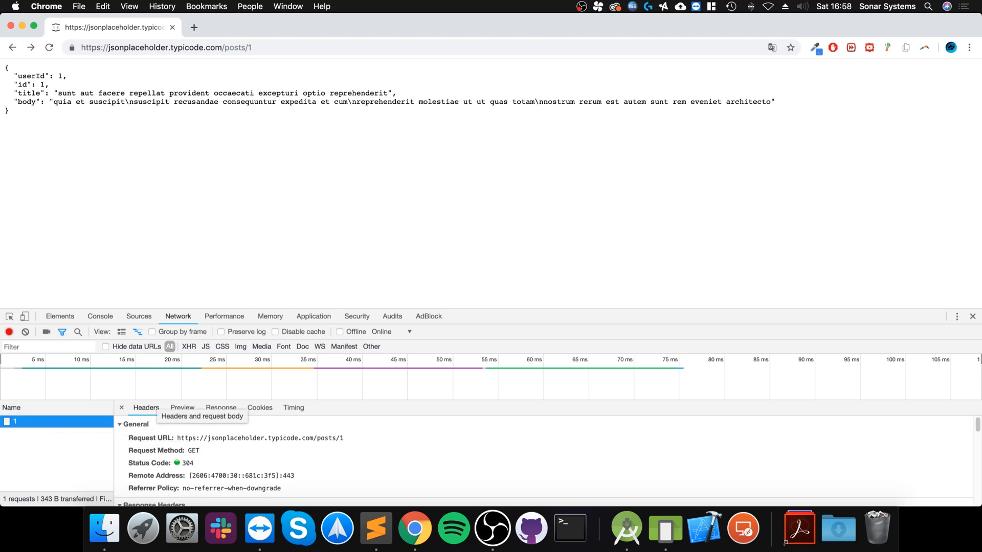